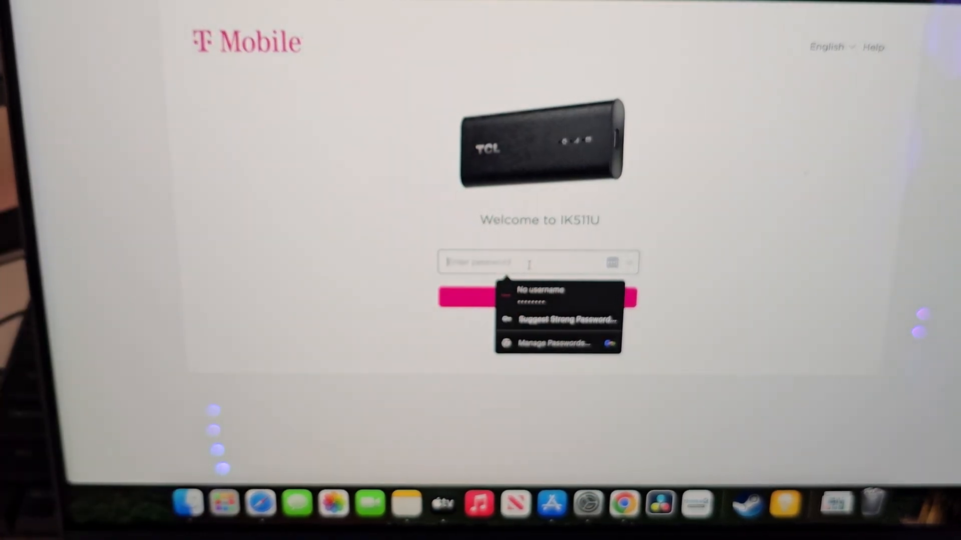
pyautogui.write('1')
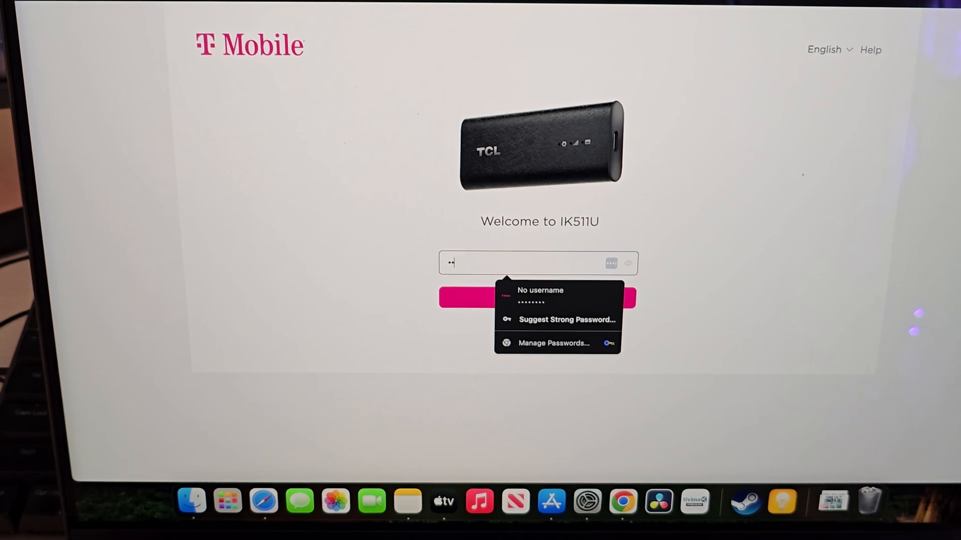
pyautogui.press('Backspace')
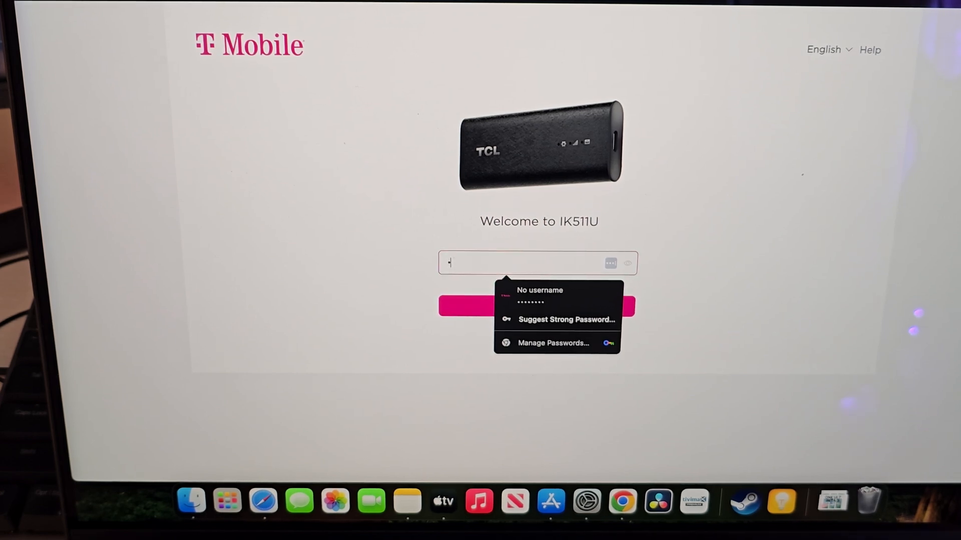
pyautogui.write('password')
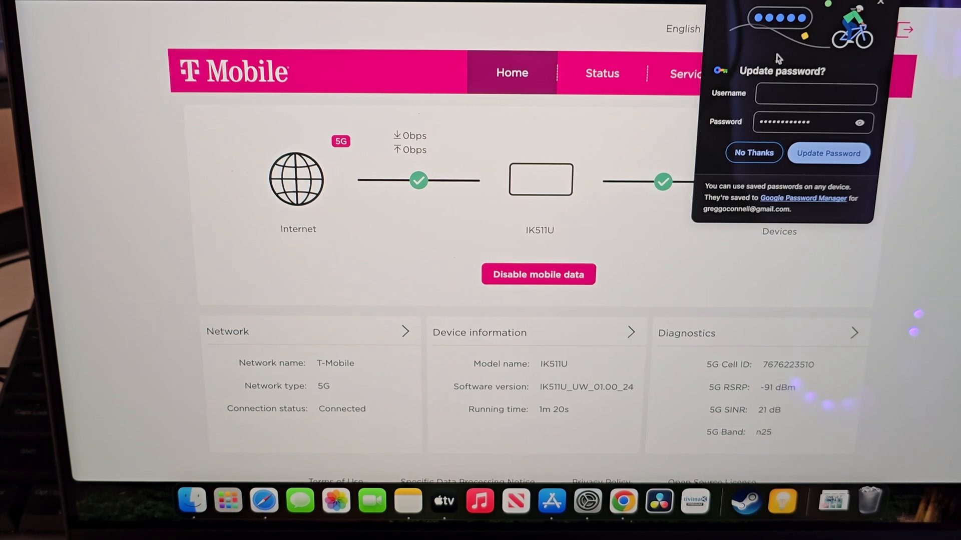
# Step: Dismiss the browser's password-update offer and review the internet status page
pyautogui.click(753, 152)
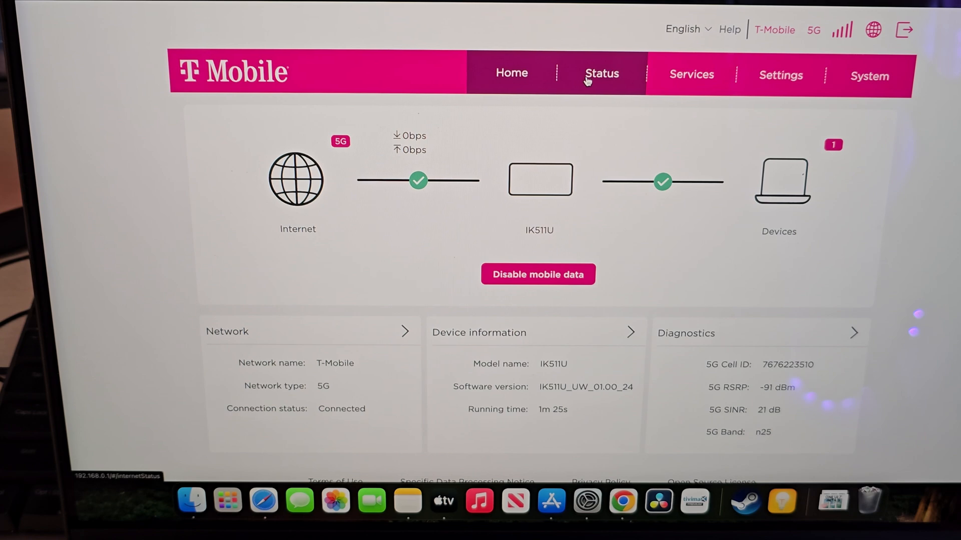
pyautogui.click(600, 74)
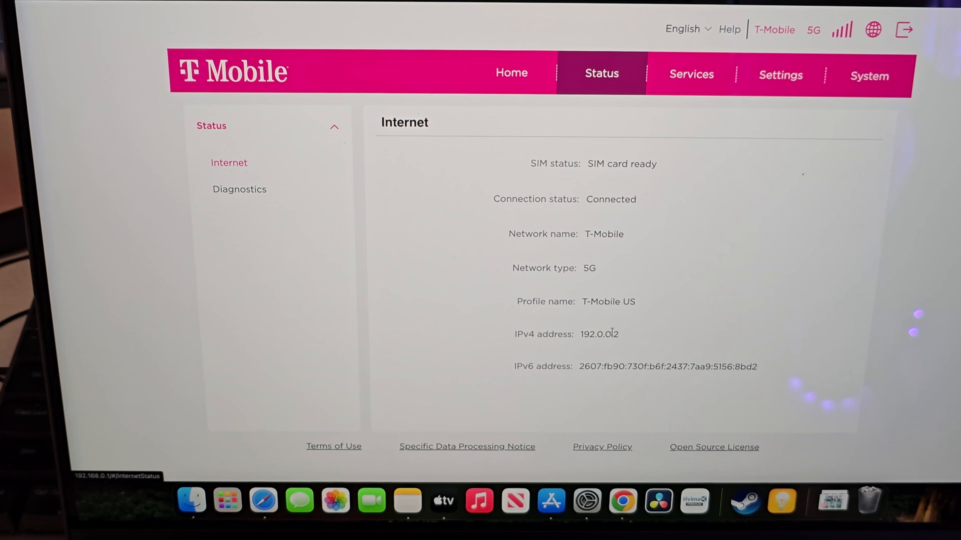
pyautogui.moveTo(650, 252)
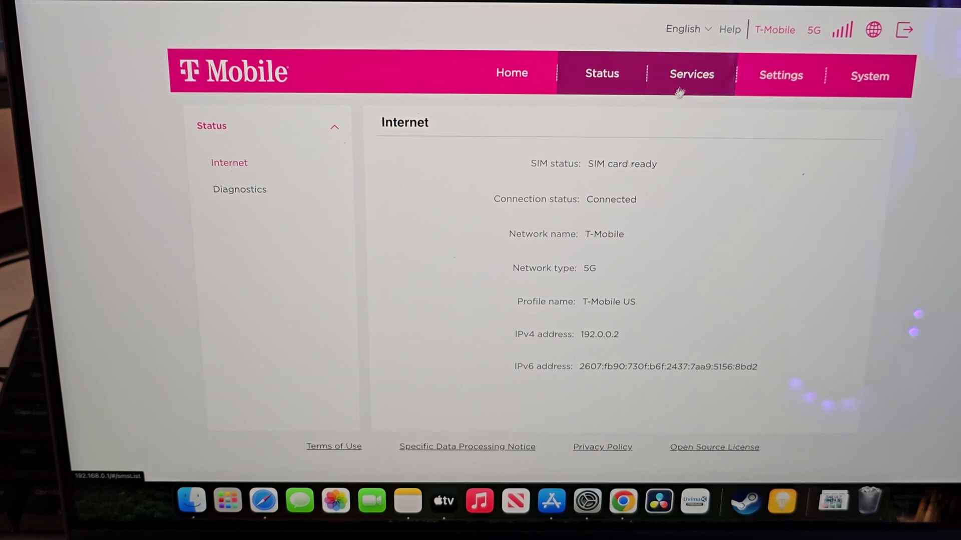
pyautogui.click(691, 73)
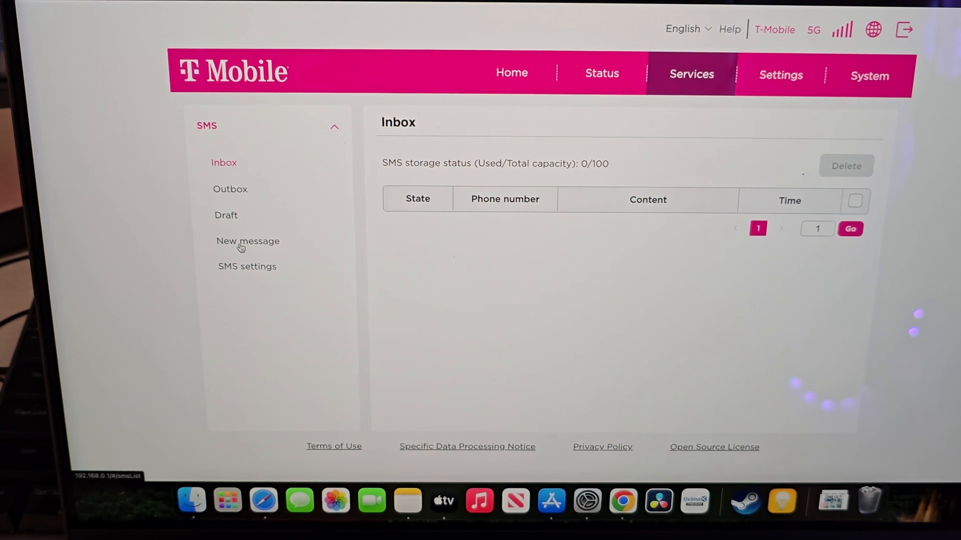
# Step: Look at the SMS new message view and inbox, then reach SMS settings
pyautogui.click(247, 240)
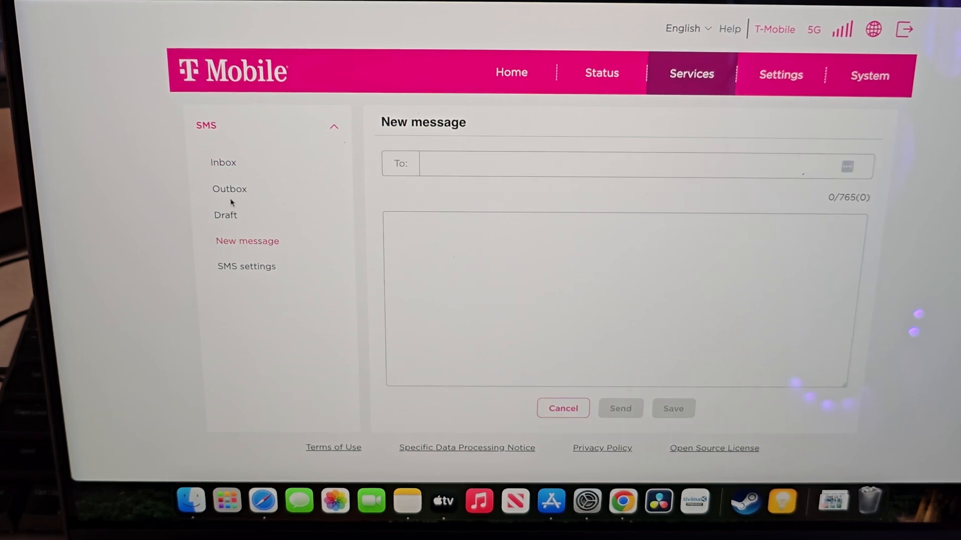
pyautogui.click(223, 162)
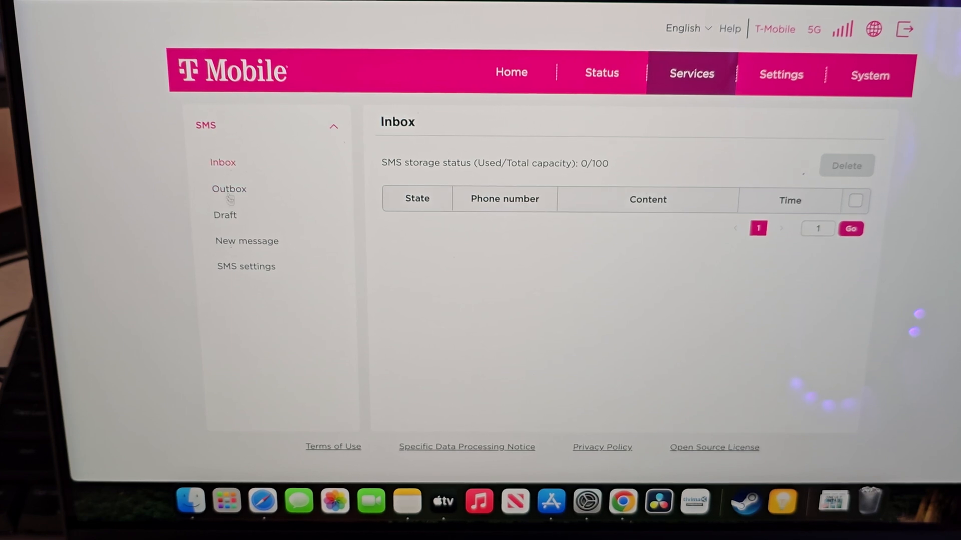
pyautogui.click(246, 266)
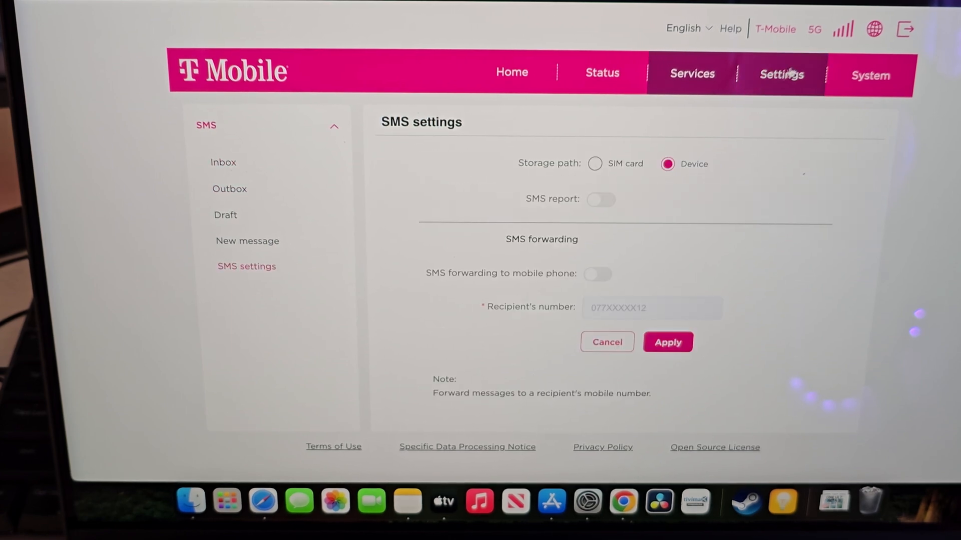
# Step: Set the network mode to Auto (5G/LTE) in Quick setup and apply it
pyautogui.click(781, 74)
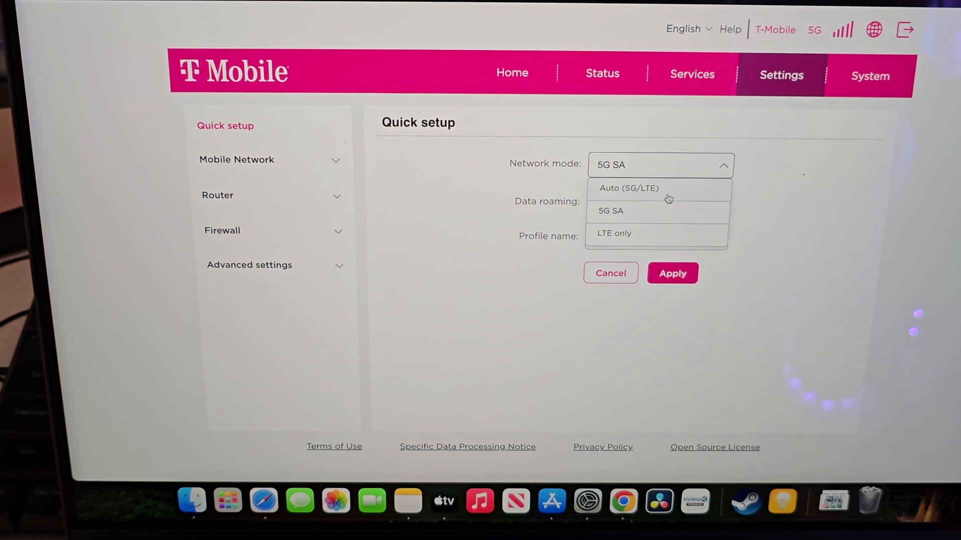
pyautogui.click(628, 188)
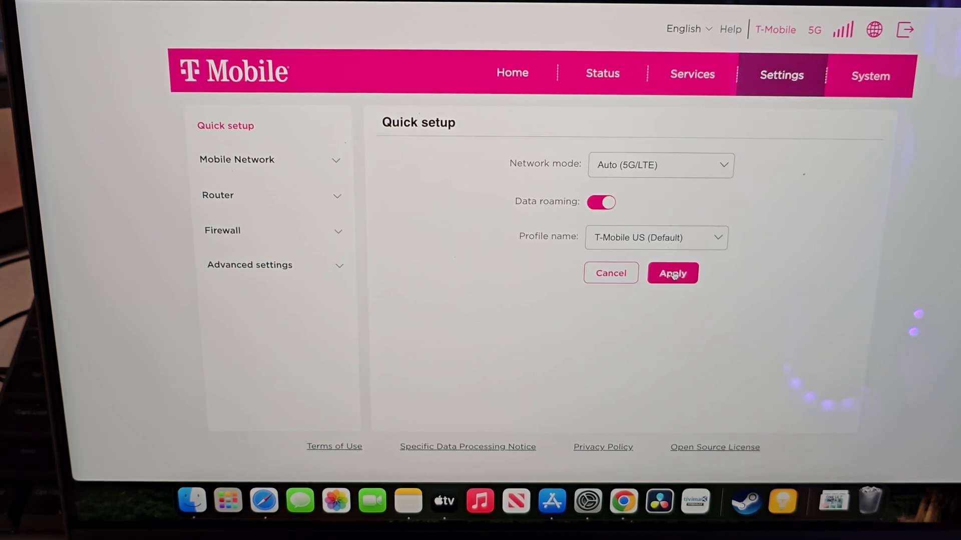
pyautogui.click(671, 273)
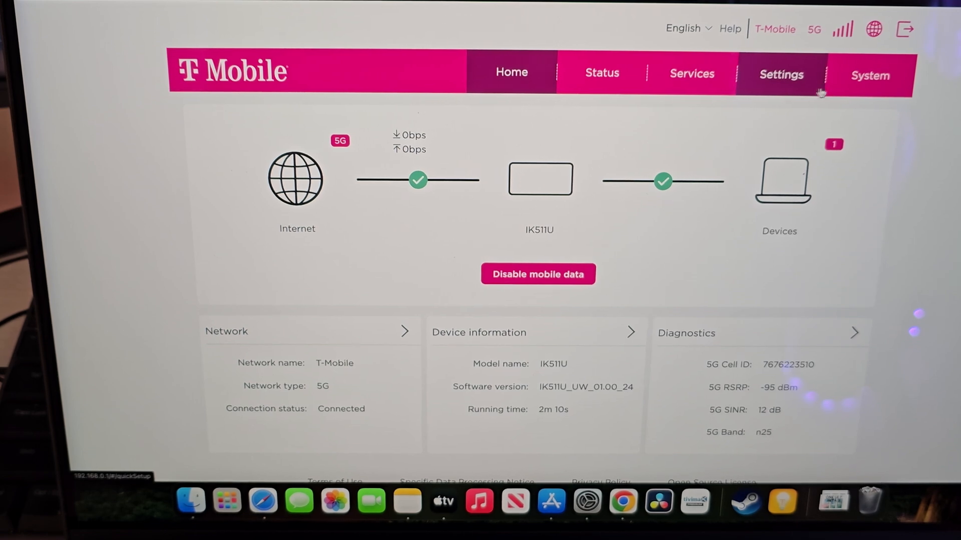
# Step: Expand Quick setup's Advanced settings, then view the System device information page
pyautogui.click(781, 74)
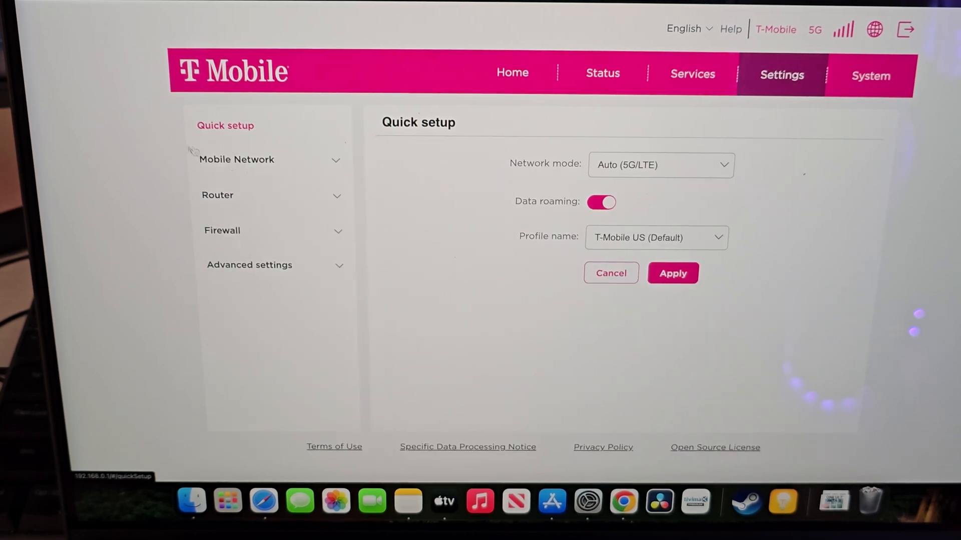
pyautogui.click(237, 159)
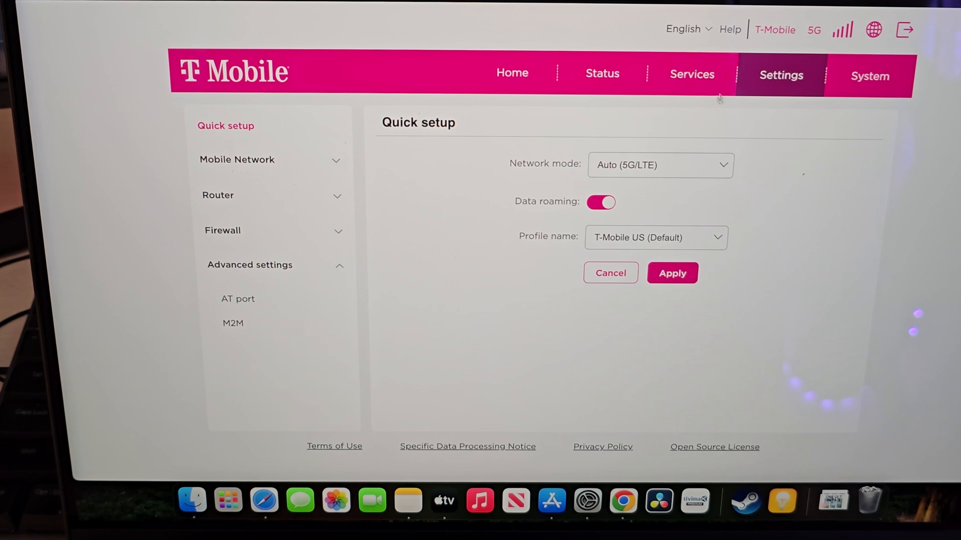
pyautogui.click(869, 76)
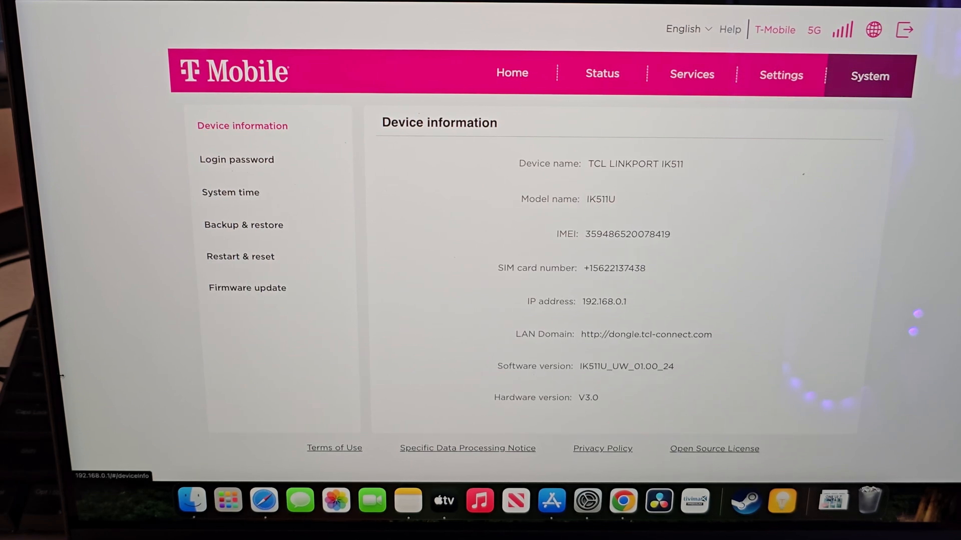
# Step: Check the firmware update page, then show the YouTube '4k hdr' search results
pyautogui.click(248, 287)
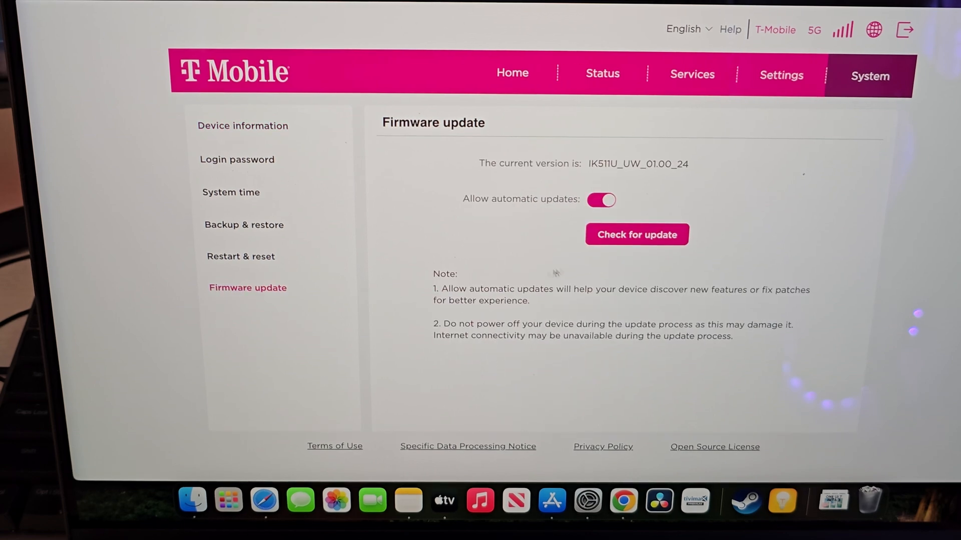
pyautogui.click(636, 234)
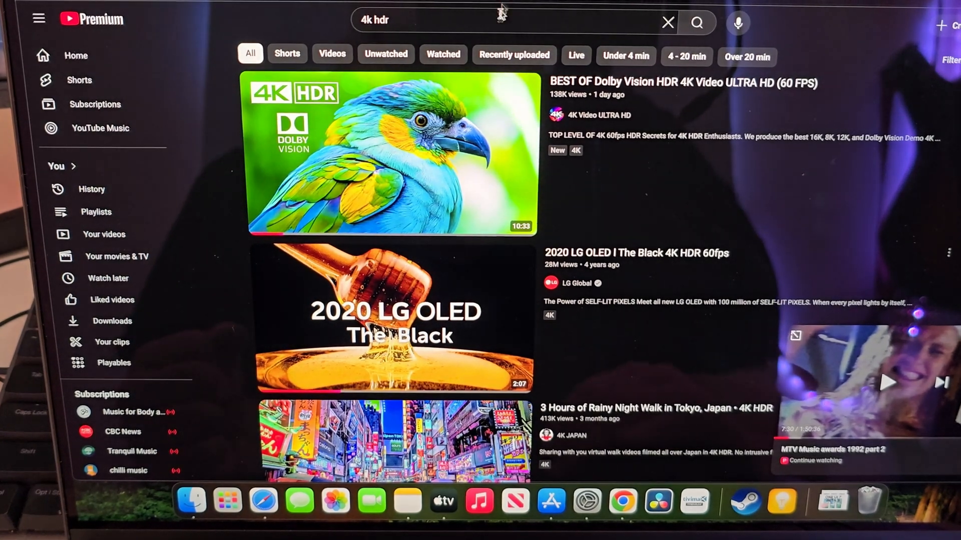
# Step: Play the BEST OF Dolby Vision HDR 4K video, then go to speedtest.net
pyautogui.click(390, 151)
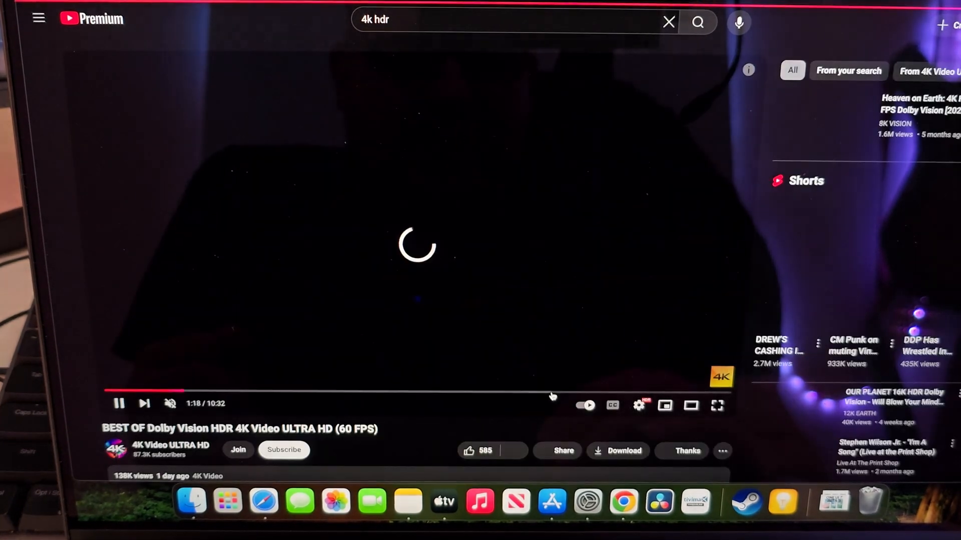
pyautogui.click(717, 405)
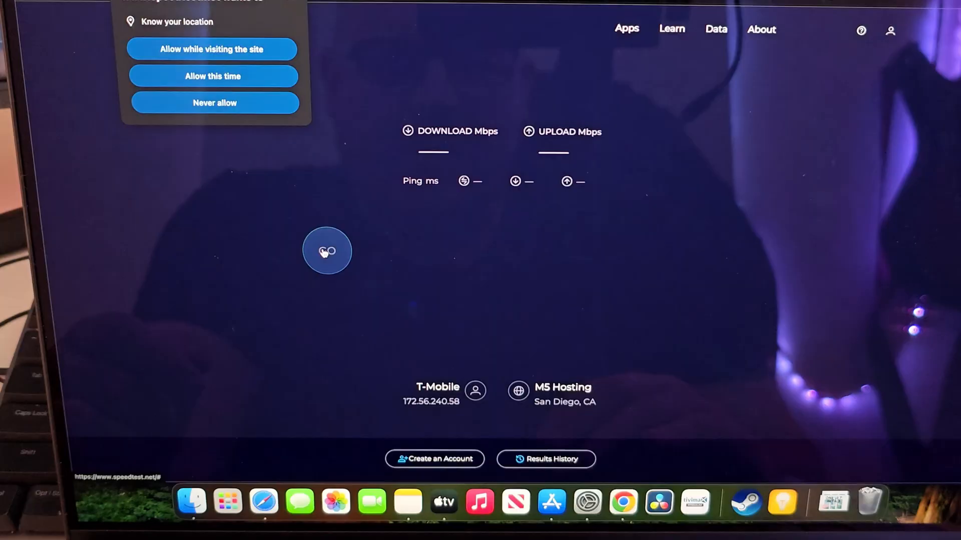
# Step: Start the Speedtest by Ookla test over the T-Mobile connection
pyautogui.click(327, 251)
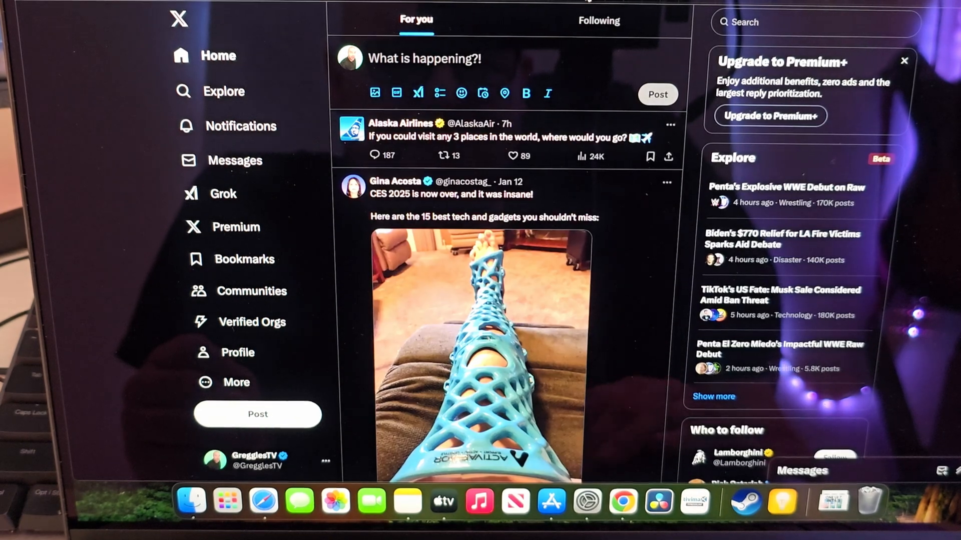
# Step: Scroll the For you feed, open ICE UNIVERSE's profile and scroll its posts
pyautogui.scroll(-3)
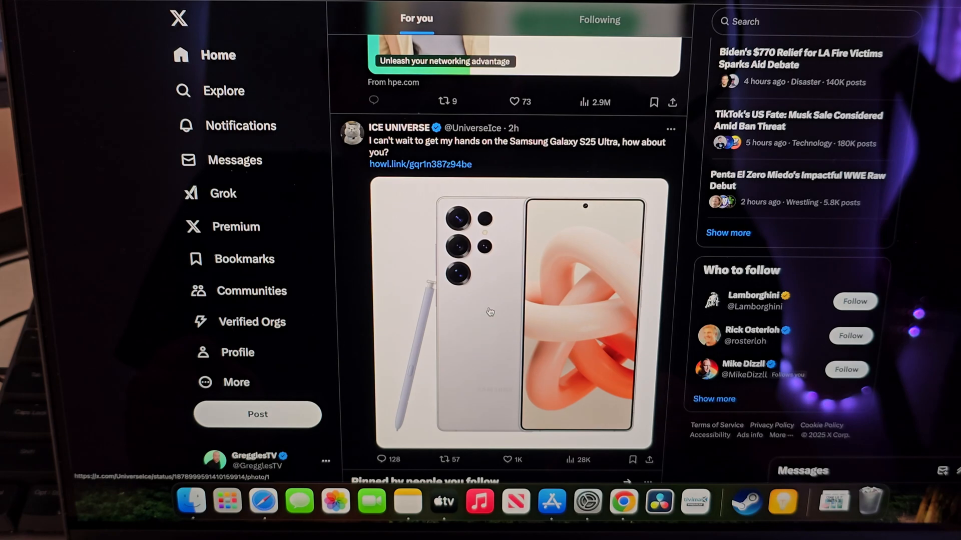
pyautogui.click(399, 128)
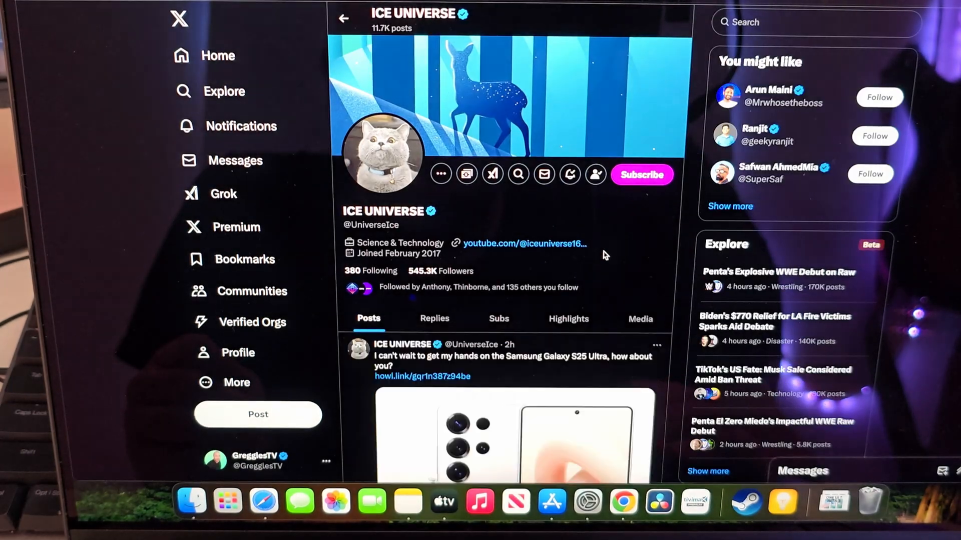
pyautogui.scroll(-3)
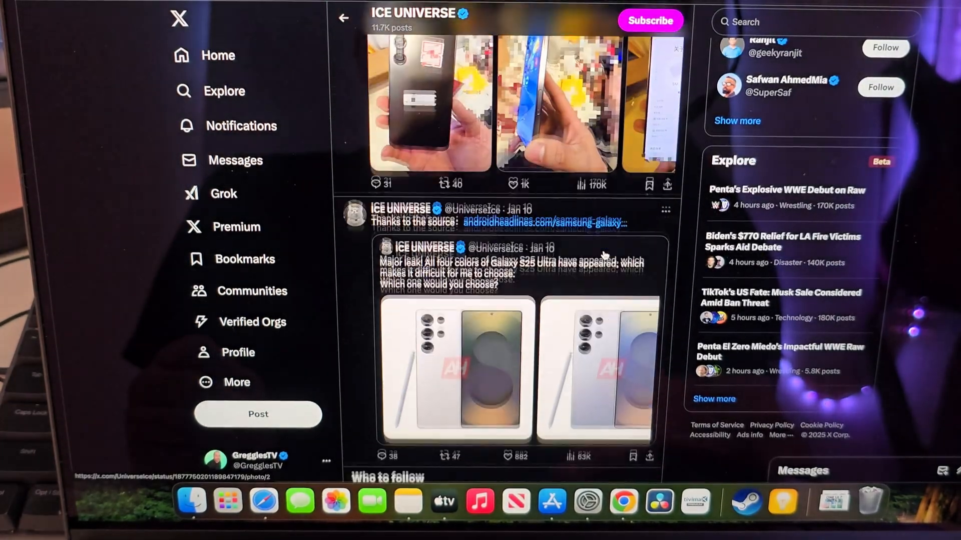
pyautogui.scroll(-3)
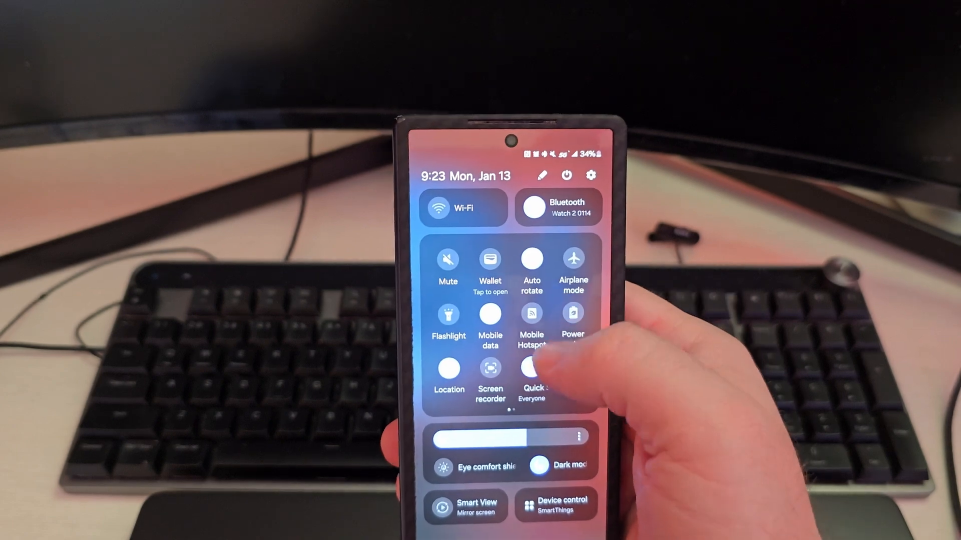
# Step: Toggle a Quick Settings tile and scroll androidpolice.com in Chrome over the dongle
pyautogui.click(490, 314)
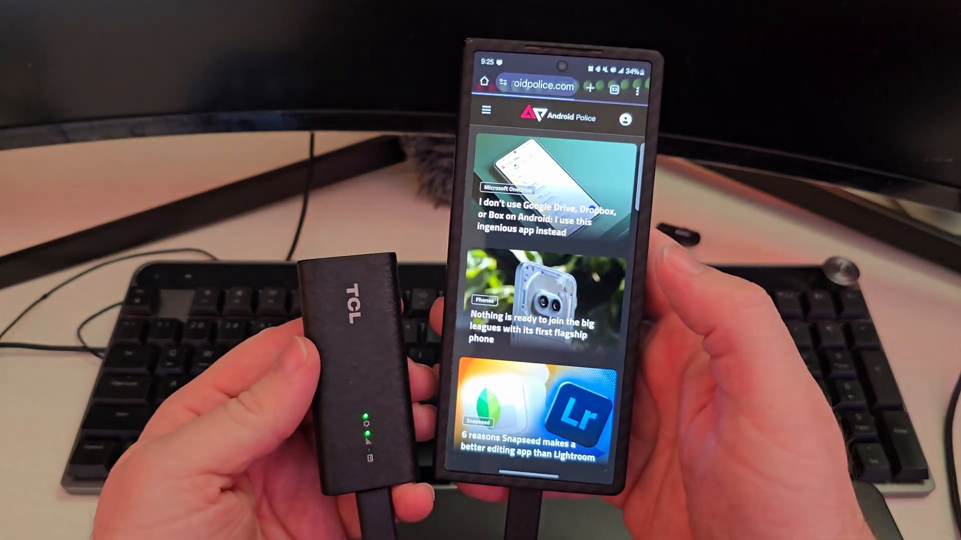
pyautogui.scroll(-3)
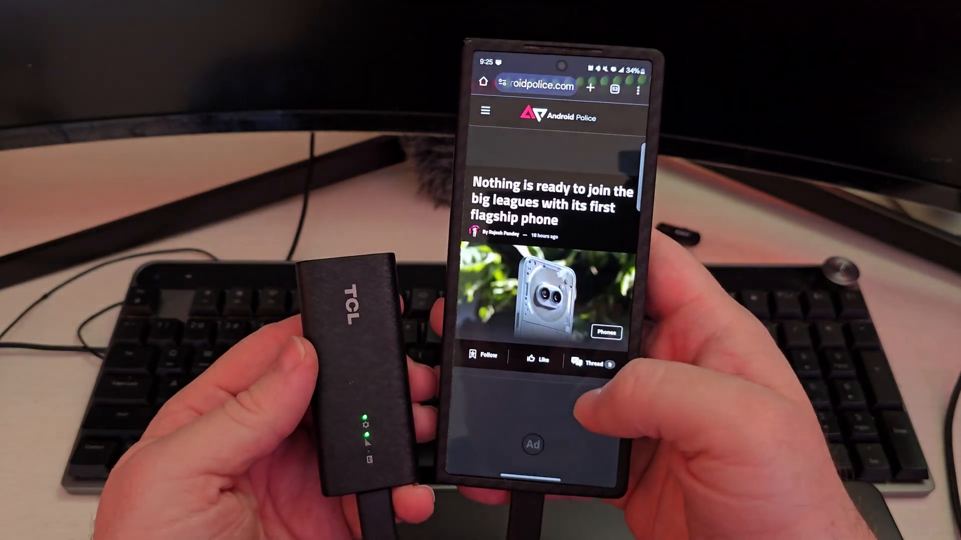
pyautogui.scroll(-3)
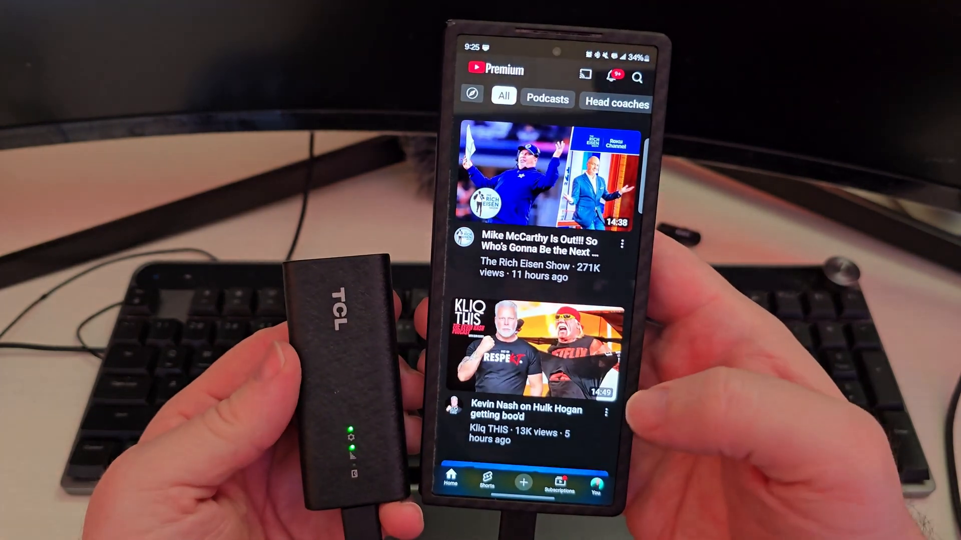
pyautogui.click(539, 178)
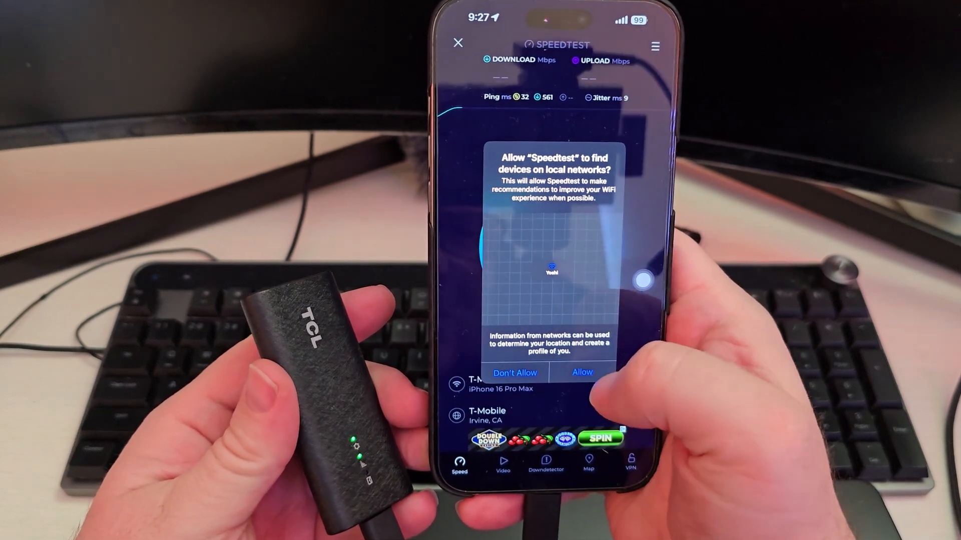
# Step: Dismiss the Speedtest app's local network access prompt so the download test runs
pyautogui.click(581, 372)
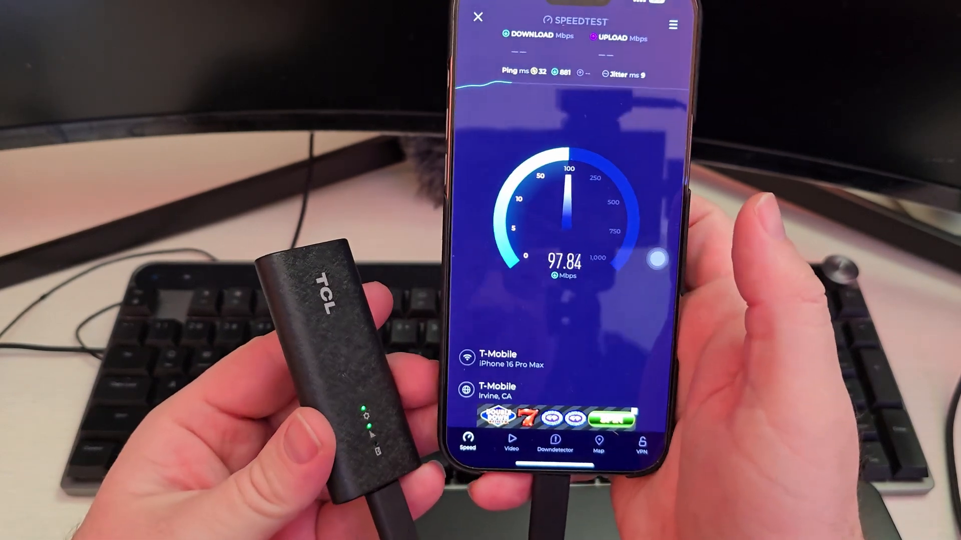